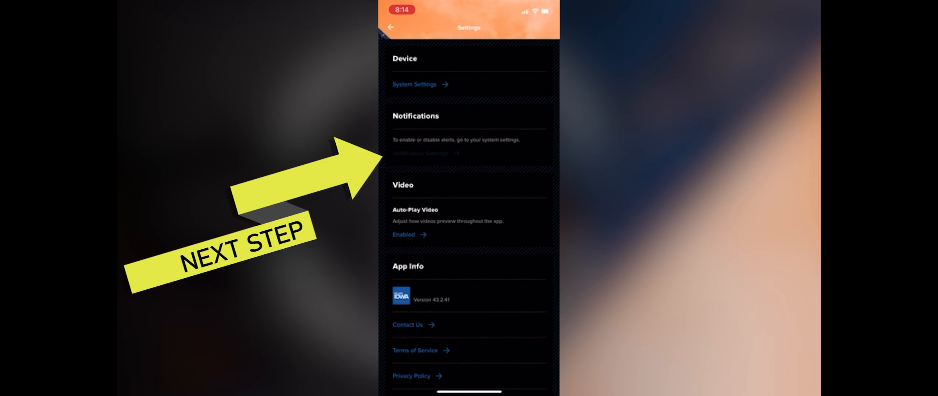
# - Go from Notification Settings into the Severe Weather Alerts page
pyautogui.click(421, 154)
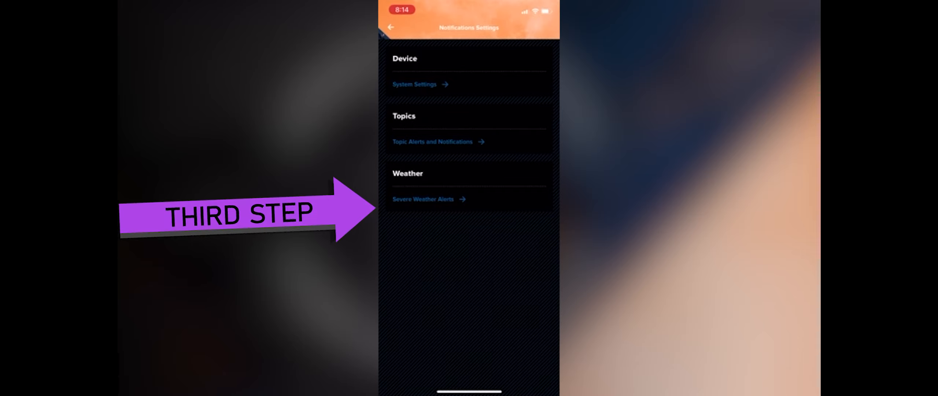
pyautogui.click(422, 198)
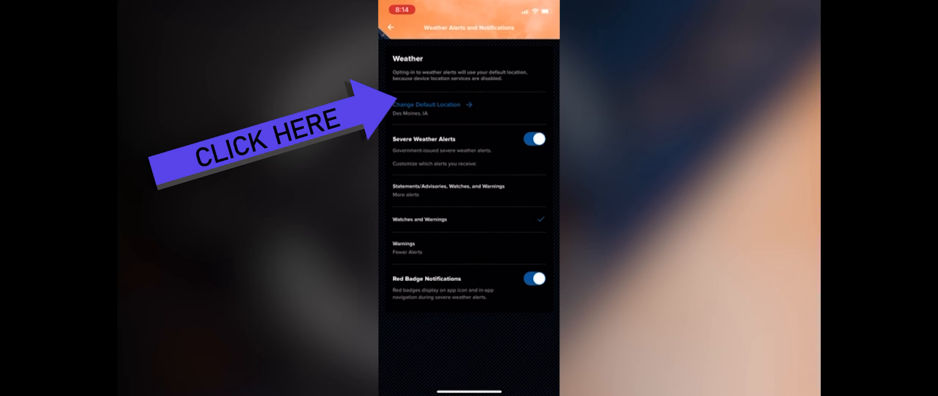
# - Search 'Osce' and add Osceola, IA, USA as a new weather location
pyautogui.click(426, 104)
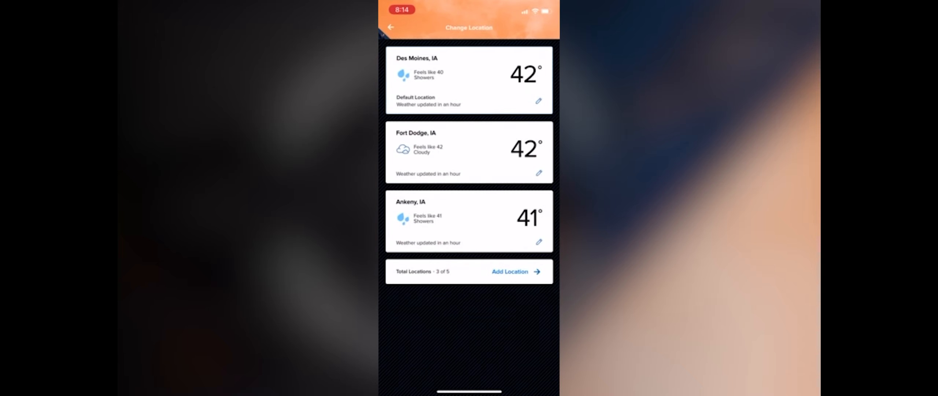
pyautogui.click(509, 270)
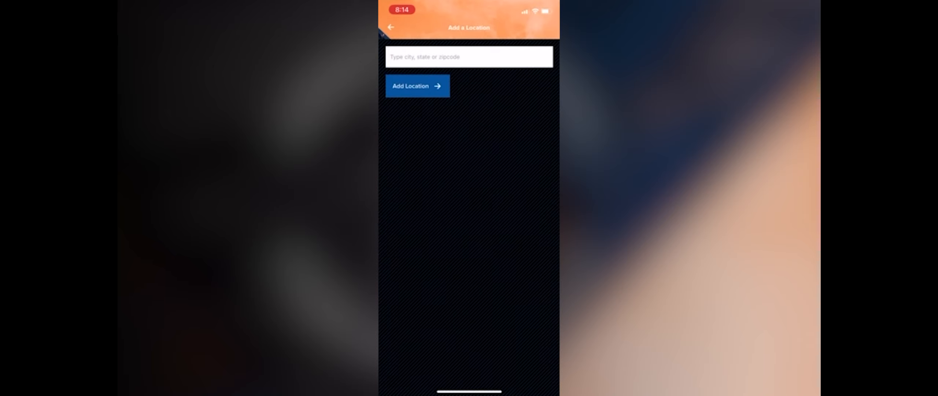
pyautogui.click(469, 57)
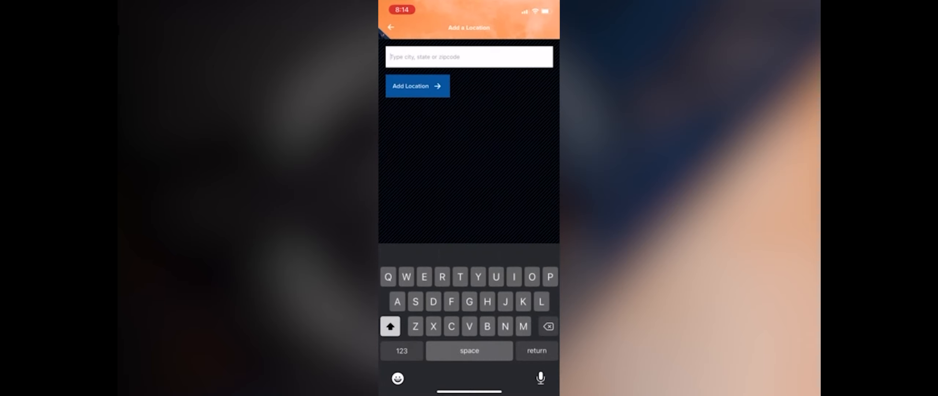
pyautogui.write('O')
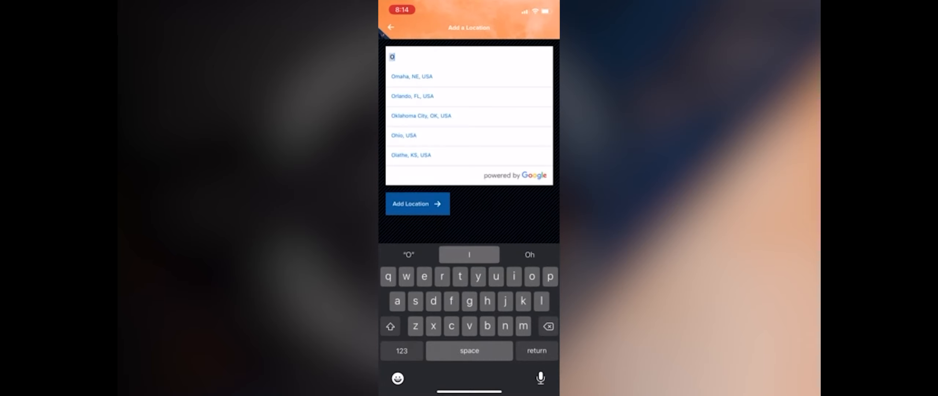
pyautogui.write('sce')
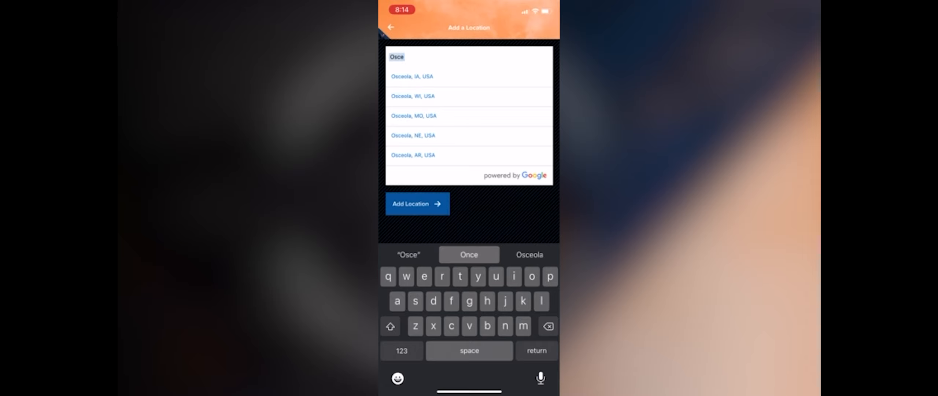
pyautogui.click(411, 76)
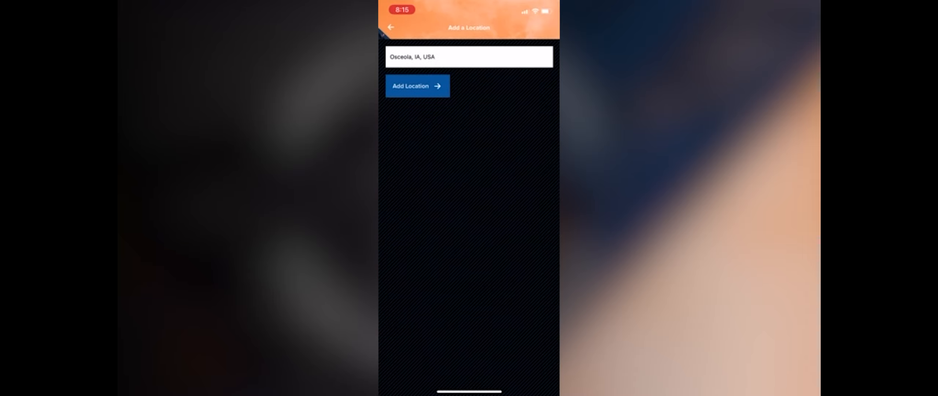
pyautogui.click(417, 85)
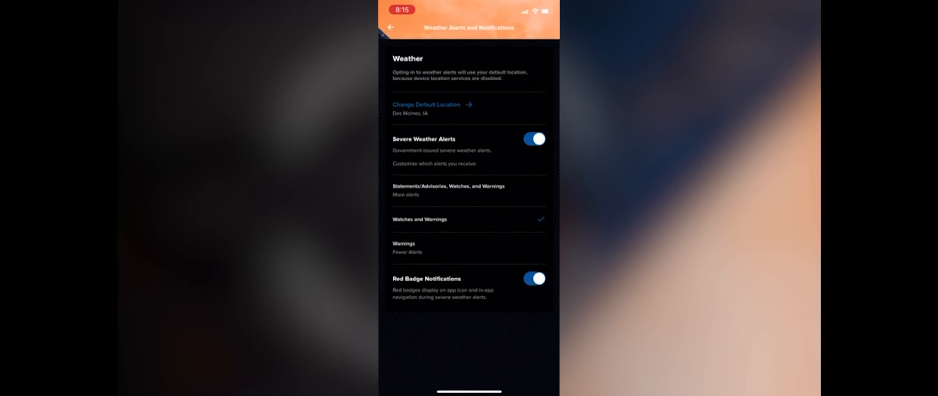
# - Toggle the Weather switch in Topic Alerts and Notifications, then back out to the weather home
pyautogui.click(390, 27)
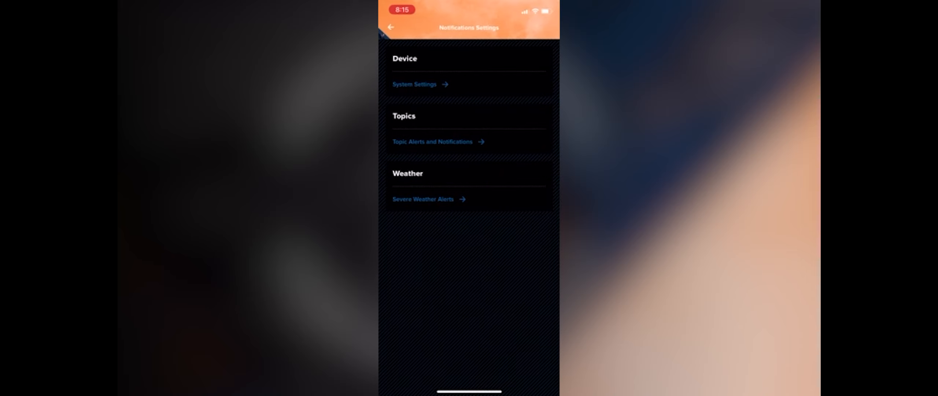
pyautogui.click(432, 142)
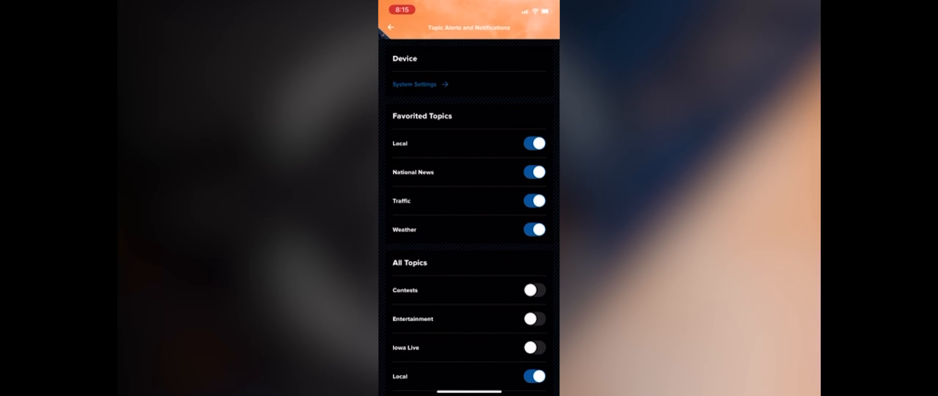
pyautogui.click(533, 229)
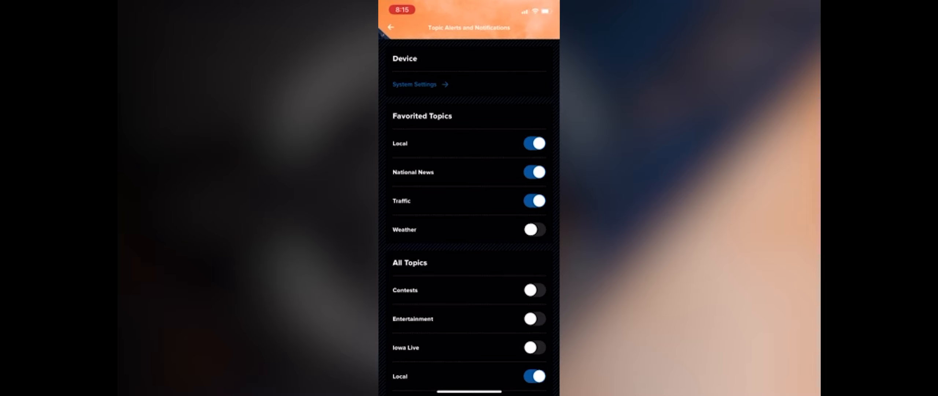
pyautogui.scroll(-3)
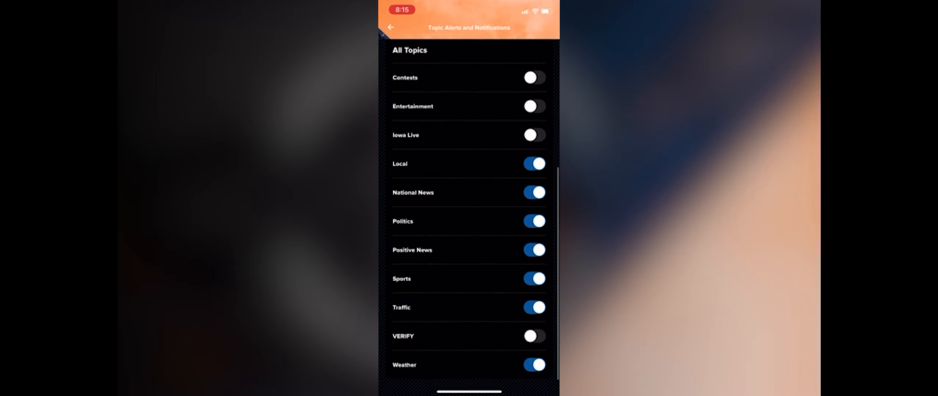
pyautogui.scroll(-3)
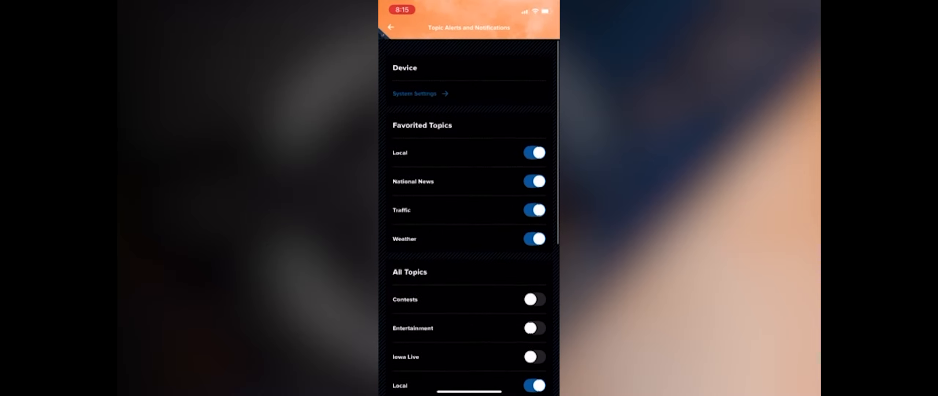
pyautogui.click(390, 28)
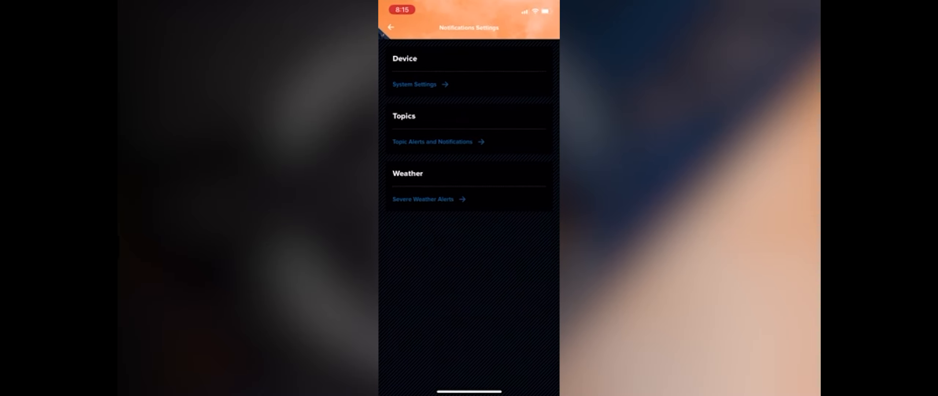
pyautogui.click(390, 26)
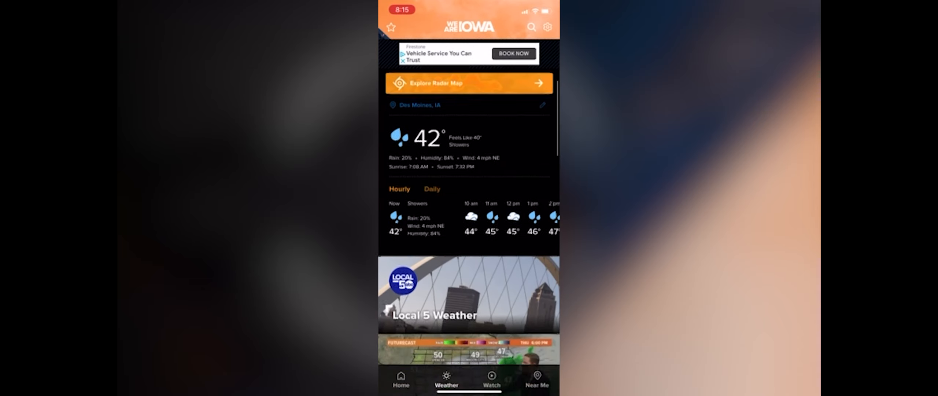
# - View the Iowa radar map from the Weather tab, then return to the Des Moines forecast
pyautogui.scroll(-3)
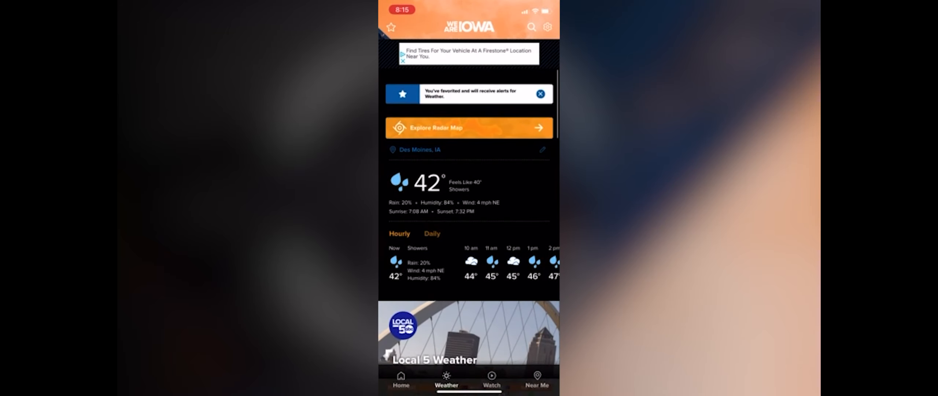
pyautogui.click(469, 127)
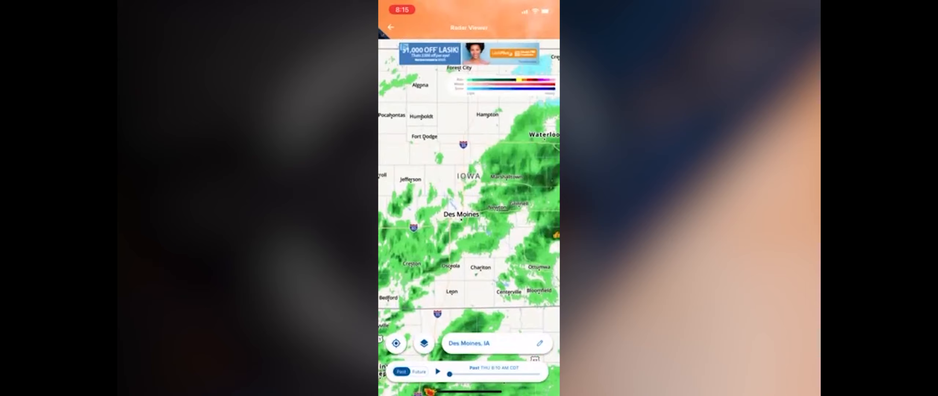
pyautogui.click(390, 27)
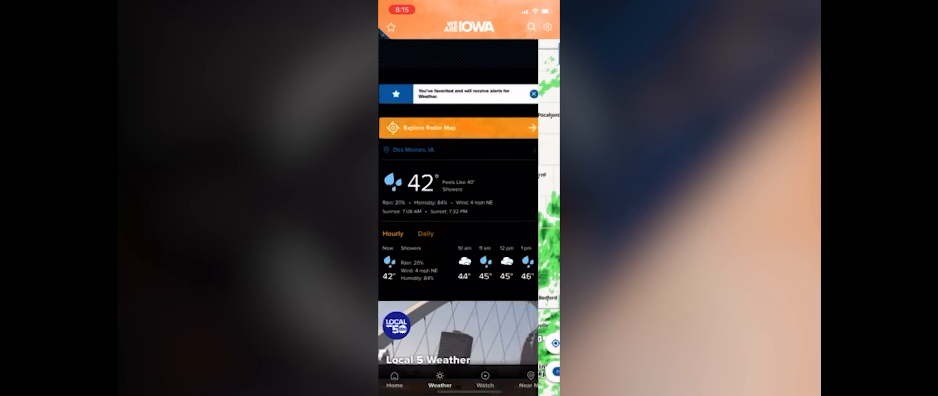